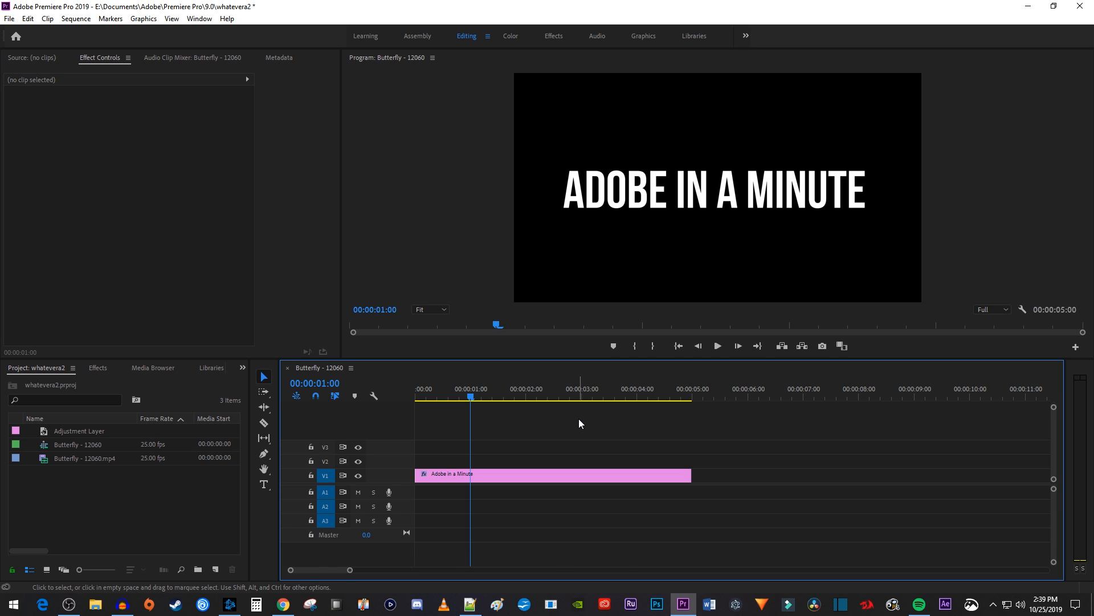
{"action": "mouse_move", "coordinate": [543, 481]}
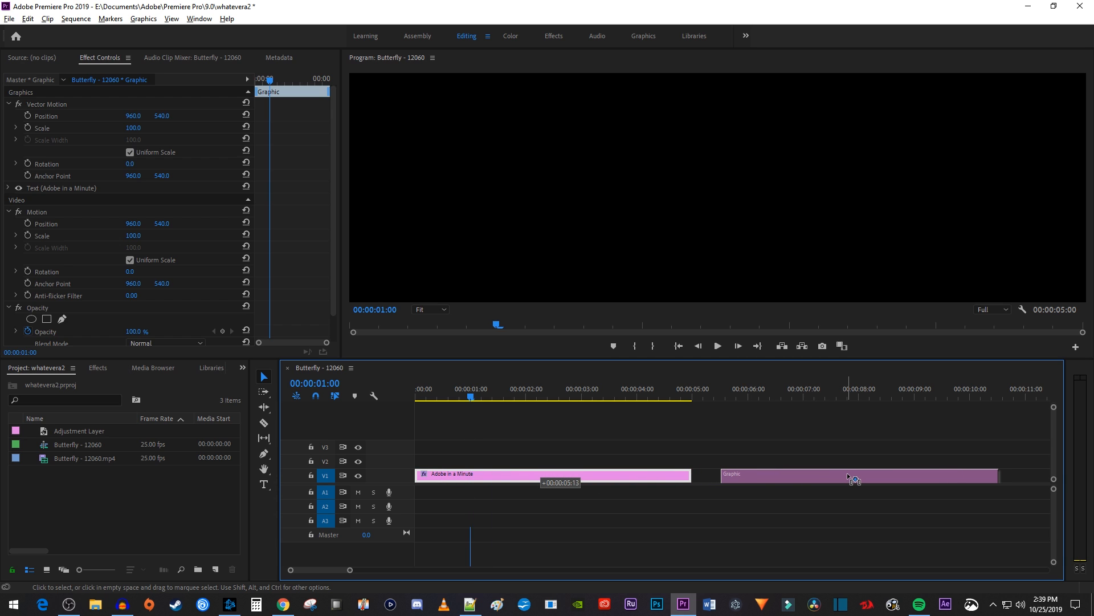
- Drop an Alt-dragged copy of the title clip directly after the original on track V1
{"action": "left_click", "coordinate": [852, 474]}
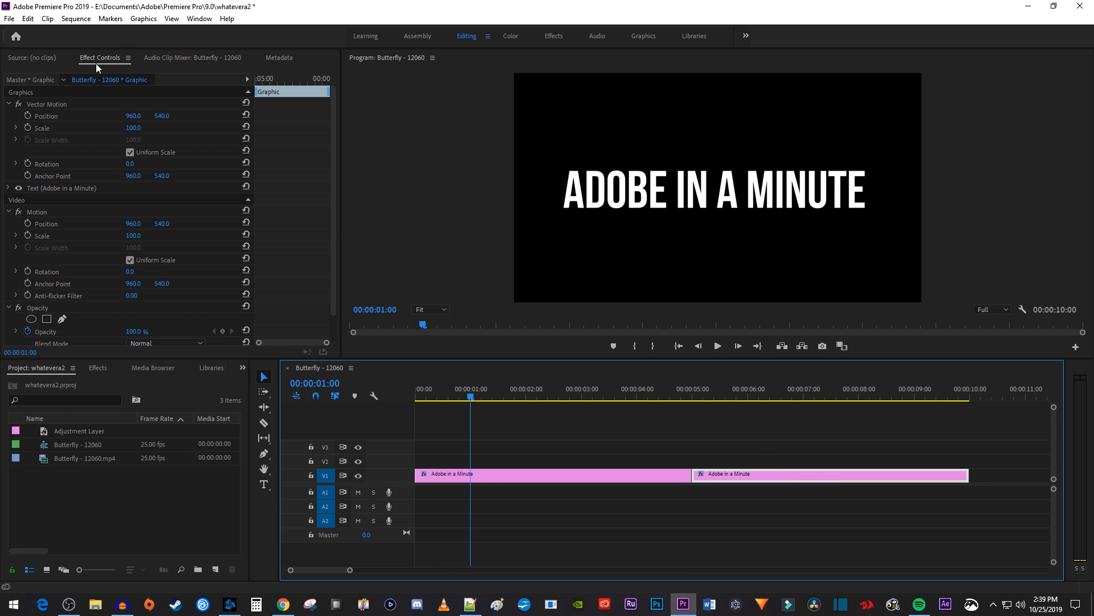
{"action": "mouse_move", "coordinate": [6, 200]}
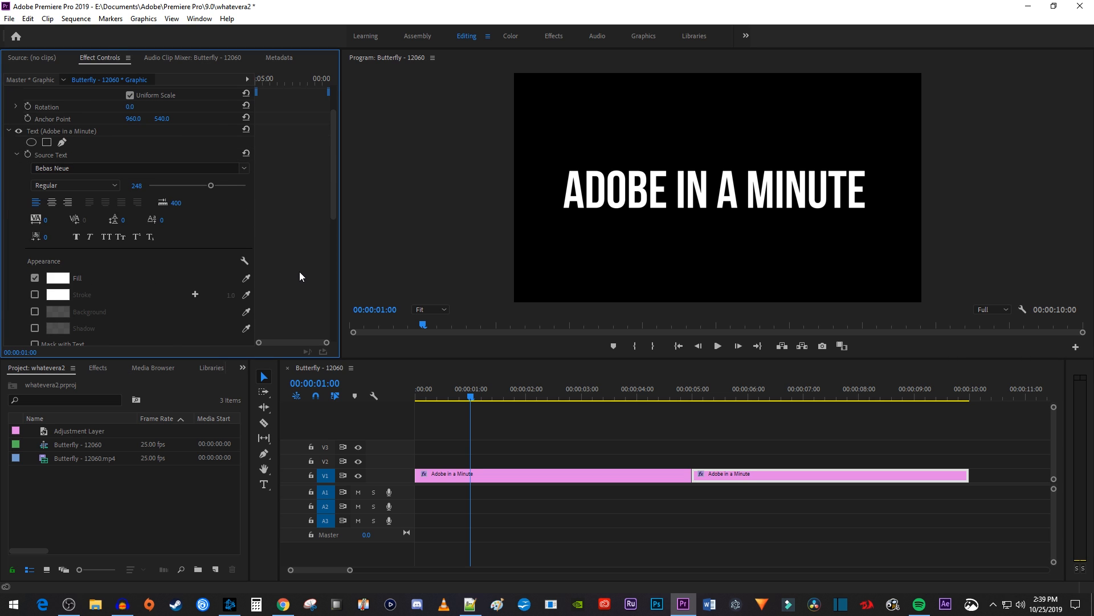
- Change the second title's text fill colour to red (FF0000)
{"action": "left_click", "coordinate": [57, 278]}
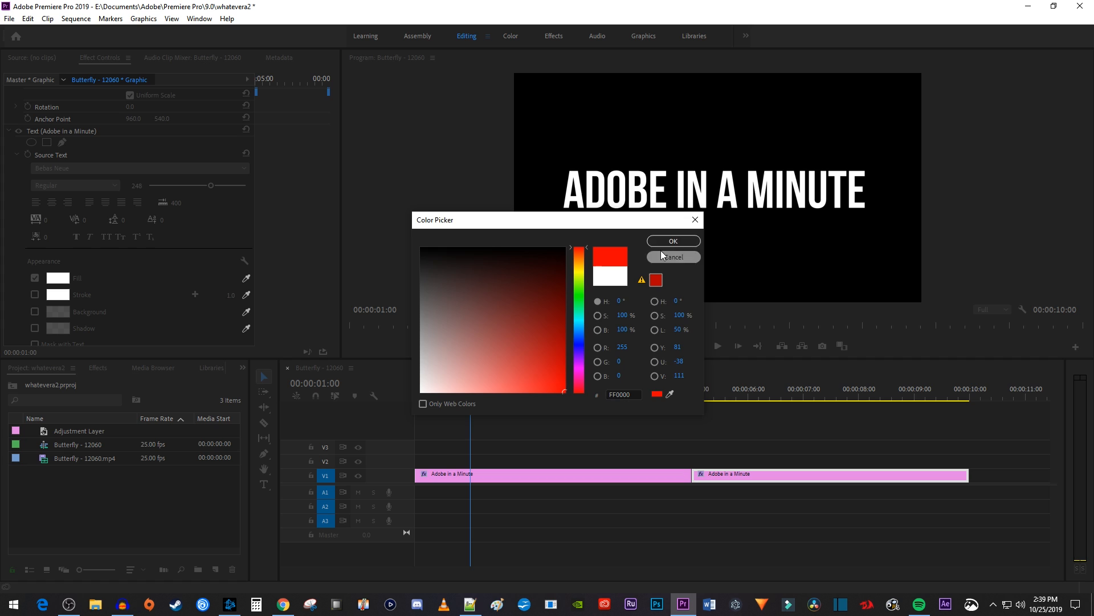
{"action": "left_click", "coordinate": [673, 241]}
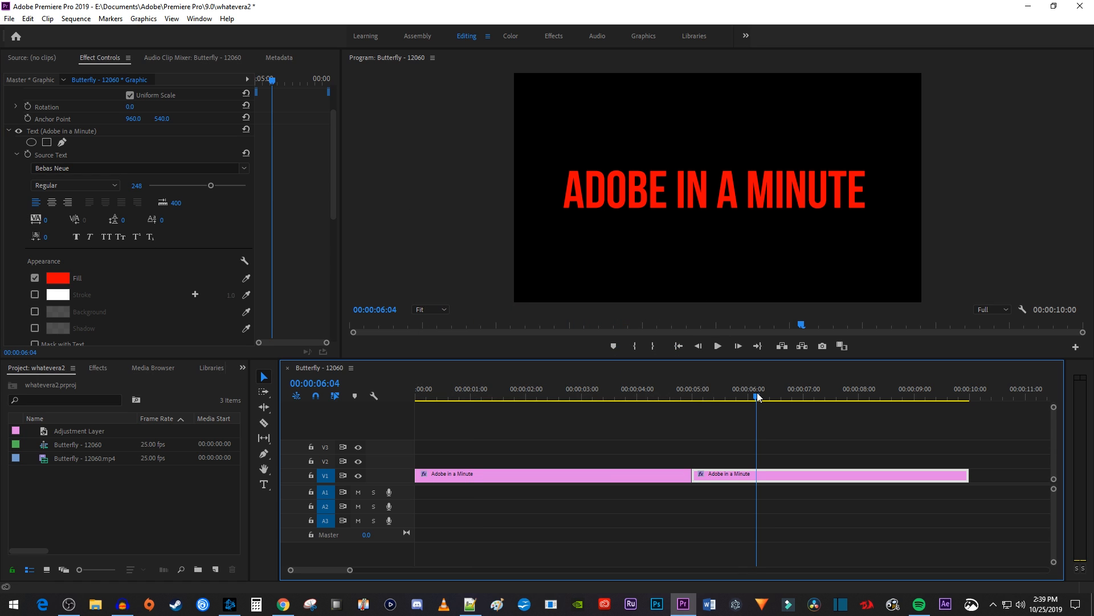
- Search the Effects panel for 'cross dissolve' to locate the transition
{"action": "left_click", "coordinate": [97, 368]}
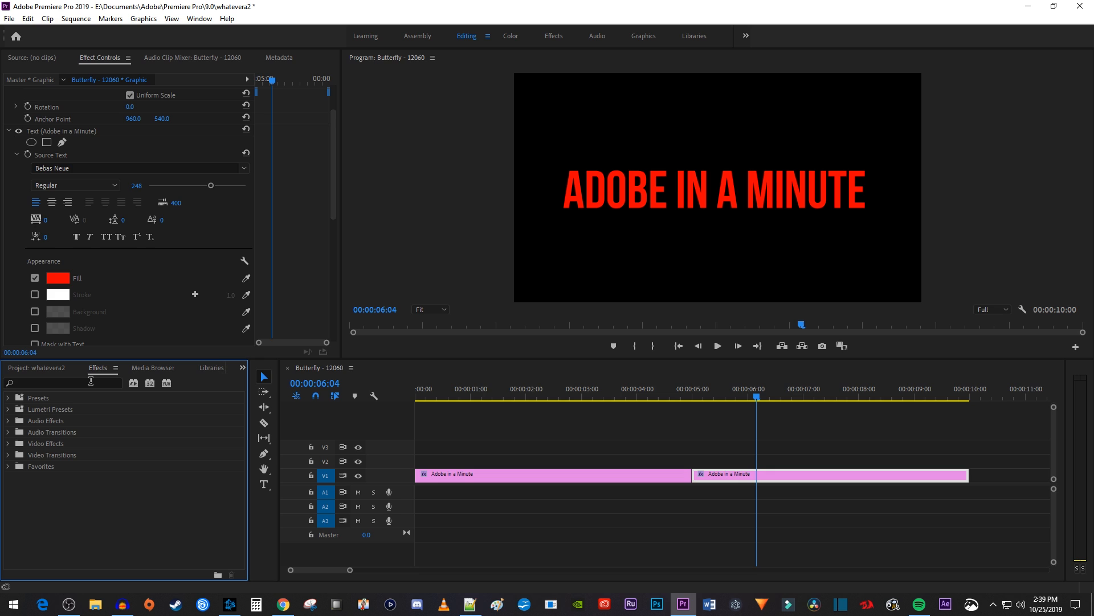
{"action": "type", "text": "cross diss"}
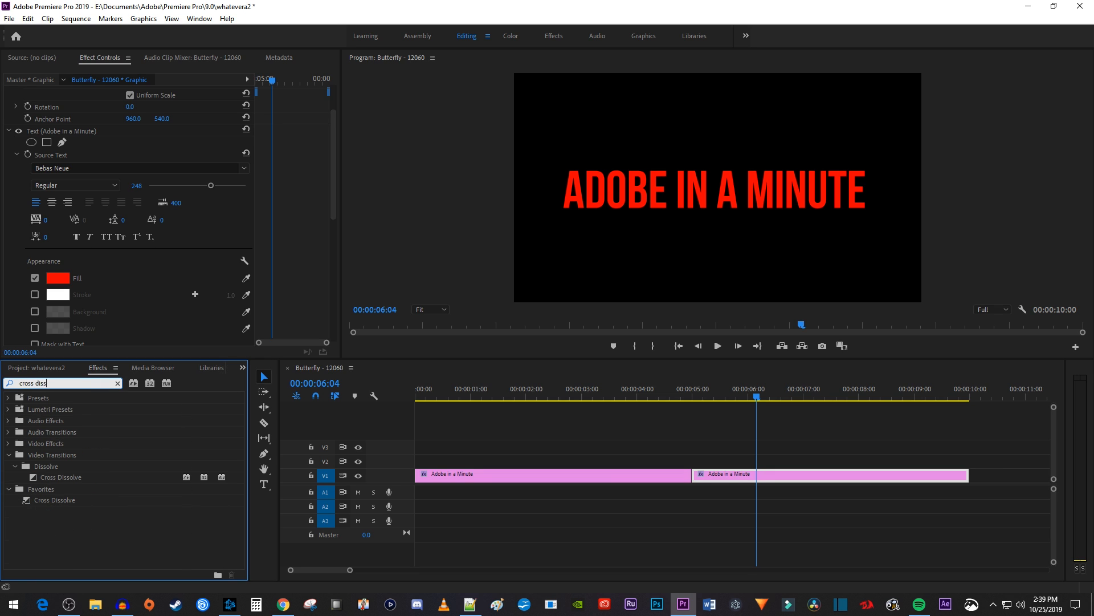